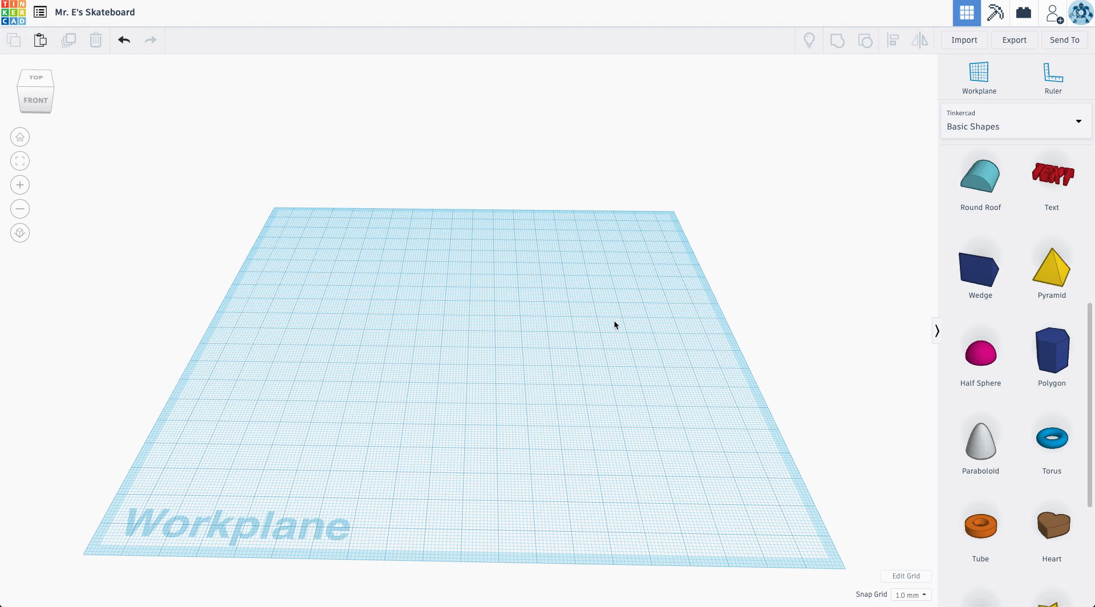
pyautogui.moveTo(553, 310)
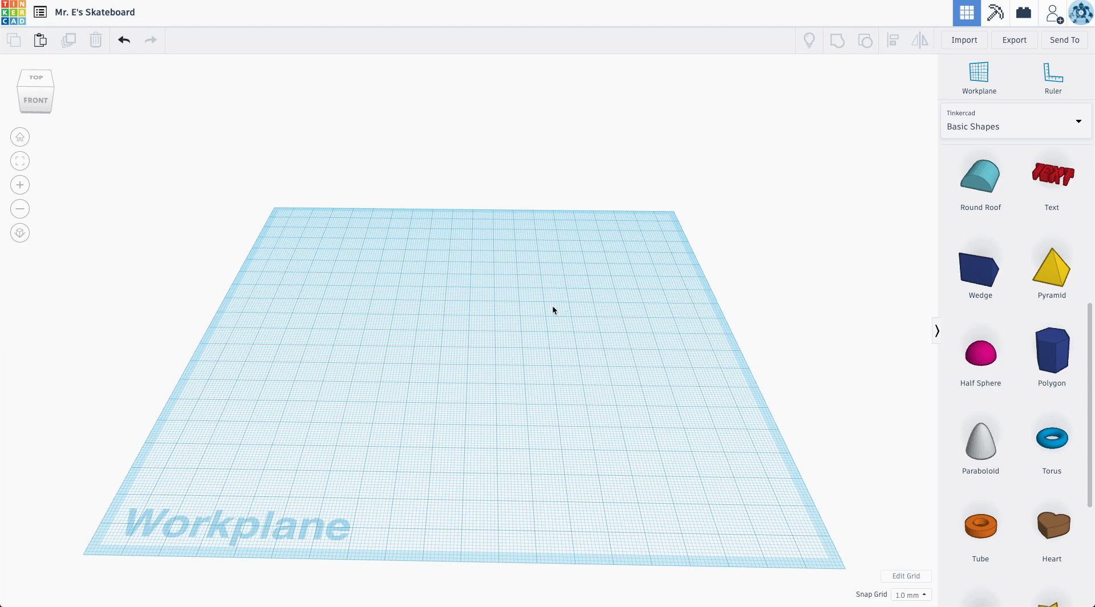
pyautogui.moveTo(1045, 290)
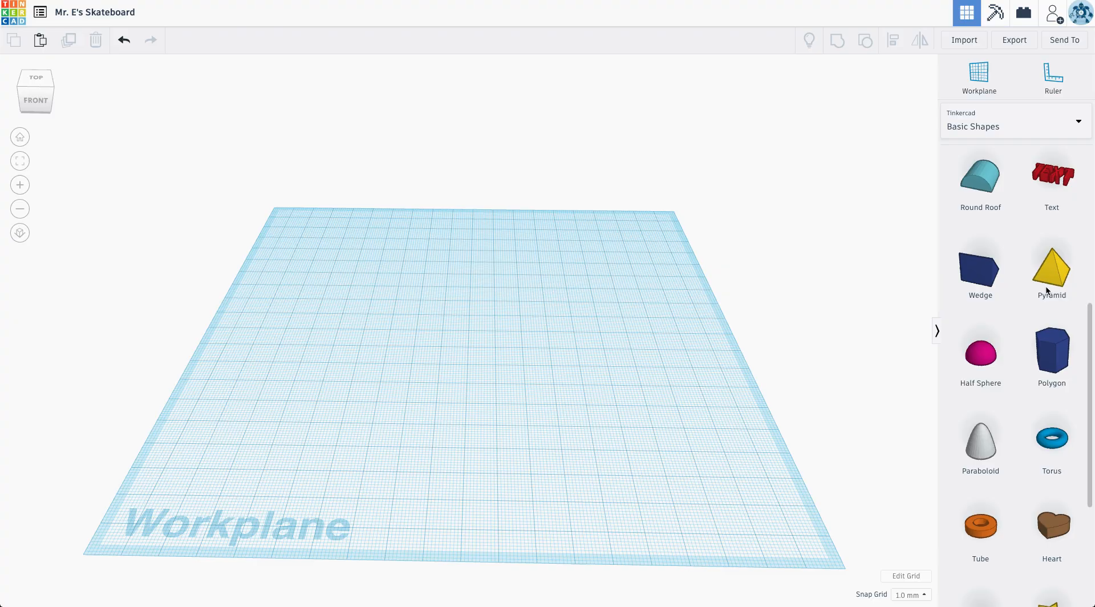
# Place a flat red box on the workplane and size it to 130 by 39 as the deck.
pyautogui.scroll(3)
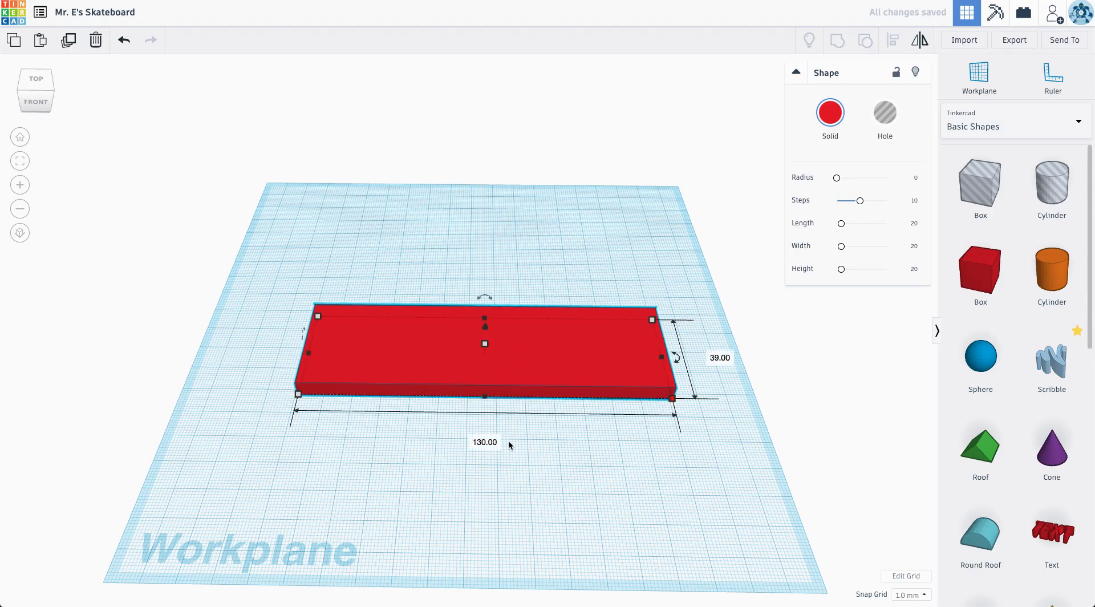
pyautogui.moveTo(520, 410)
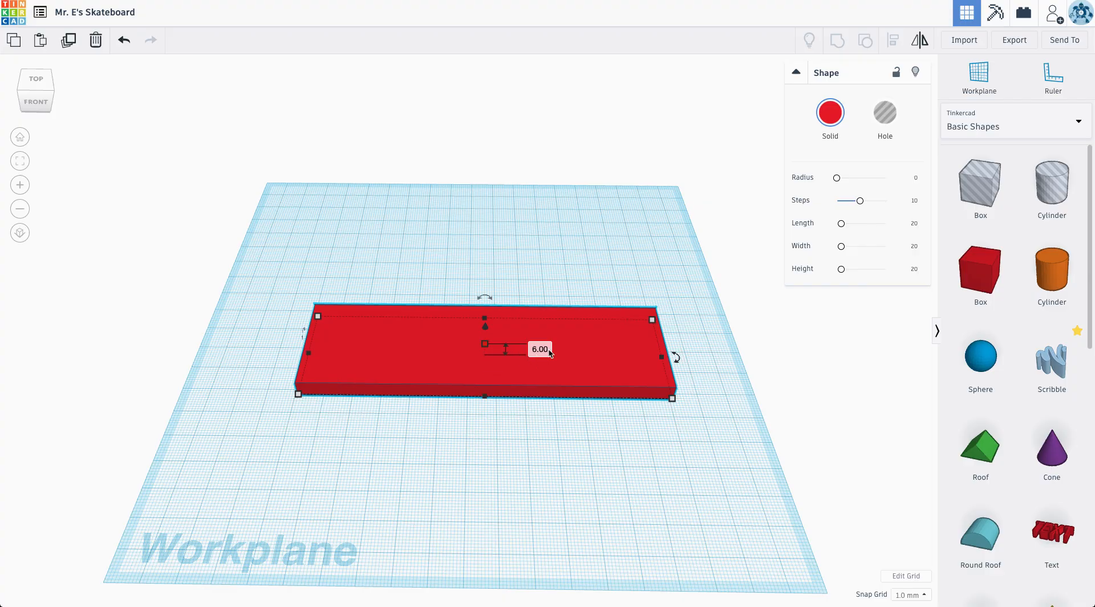
pyautogui.moveTo(691, 363)
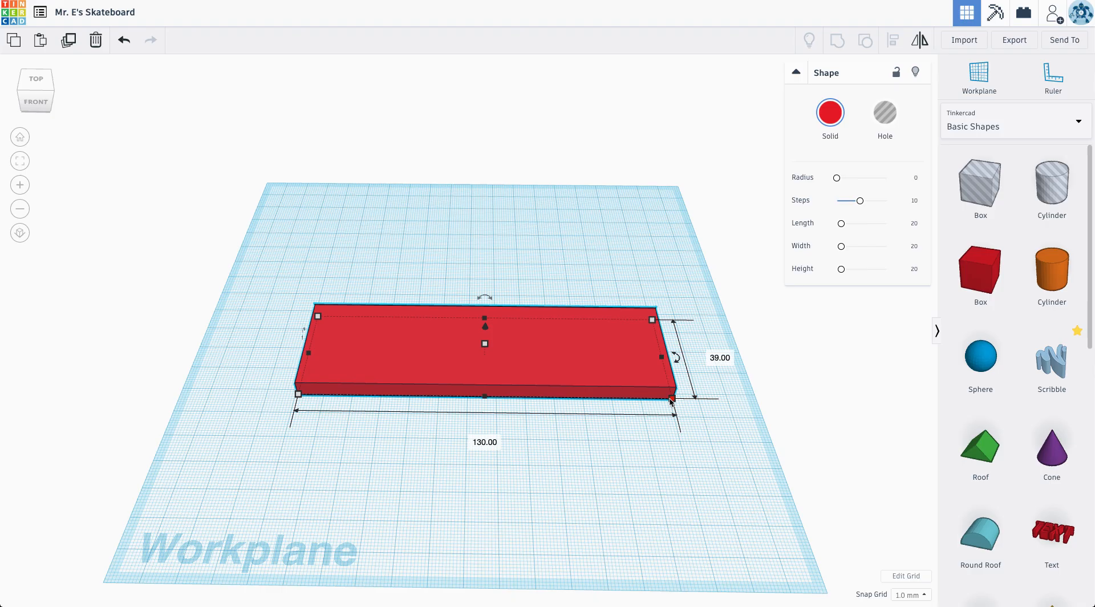
# Change the deck box's width from 39 to 40, keeping length 130.
pyautogui.click(720, 357)
pyautogui.write('40')
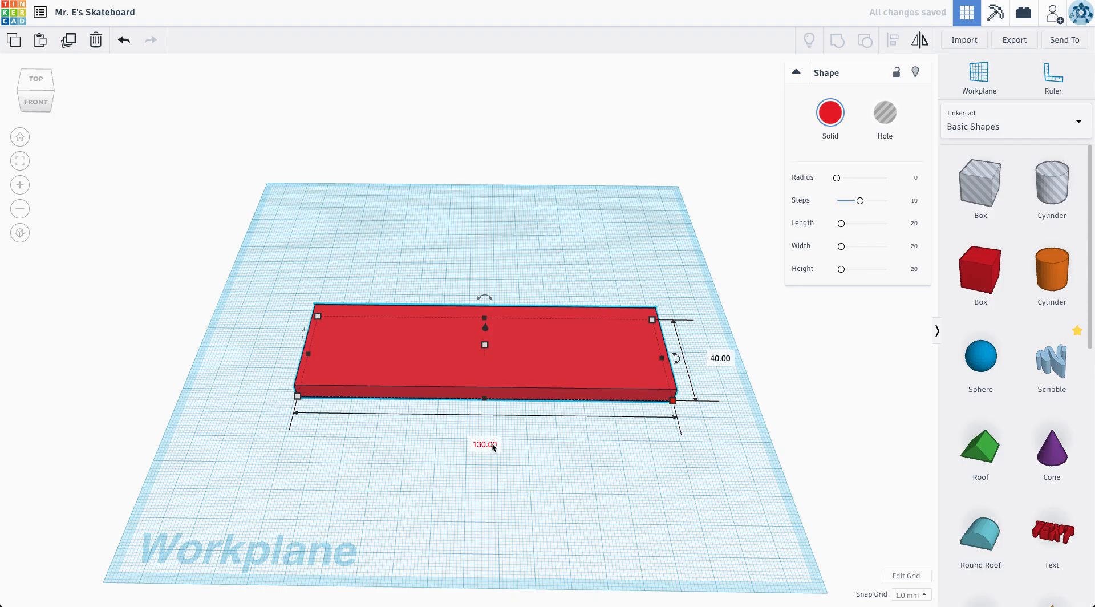
pyautogui.moveTo(848, 470)
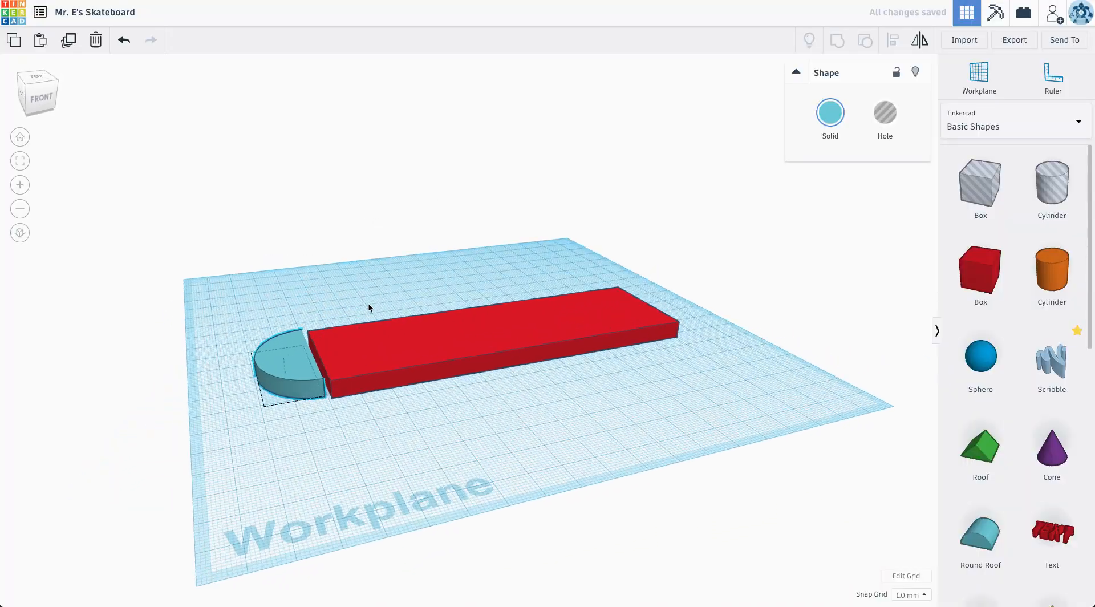
# Align the half-round with the box end, checking from the front, with Snap Grid 0.1 mm.
pyautogui.click(39, 76)
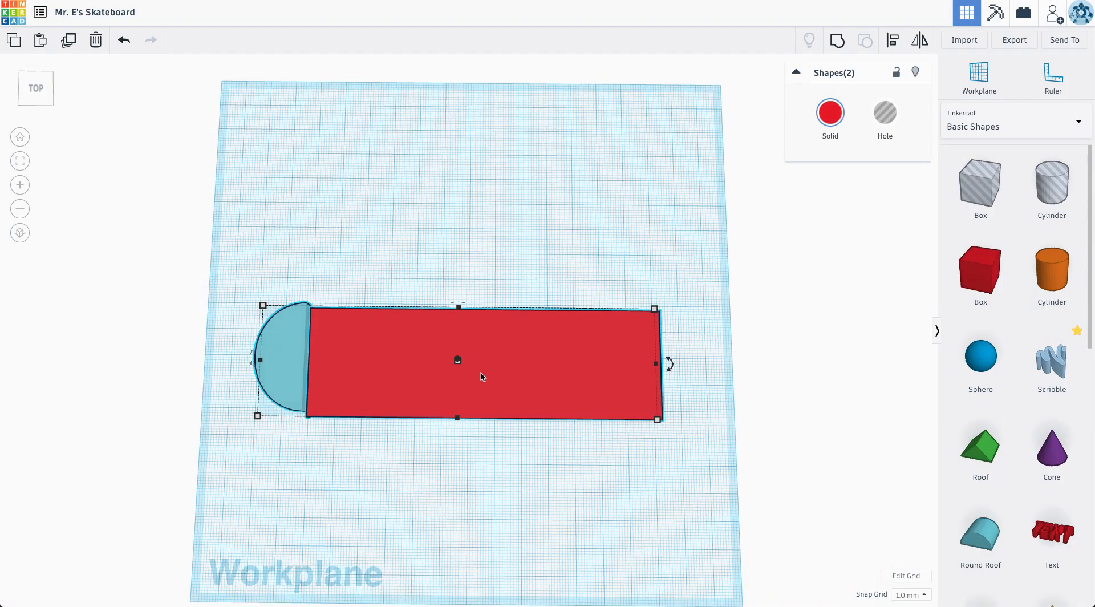
pyautogui.moveTo(652, 267)
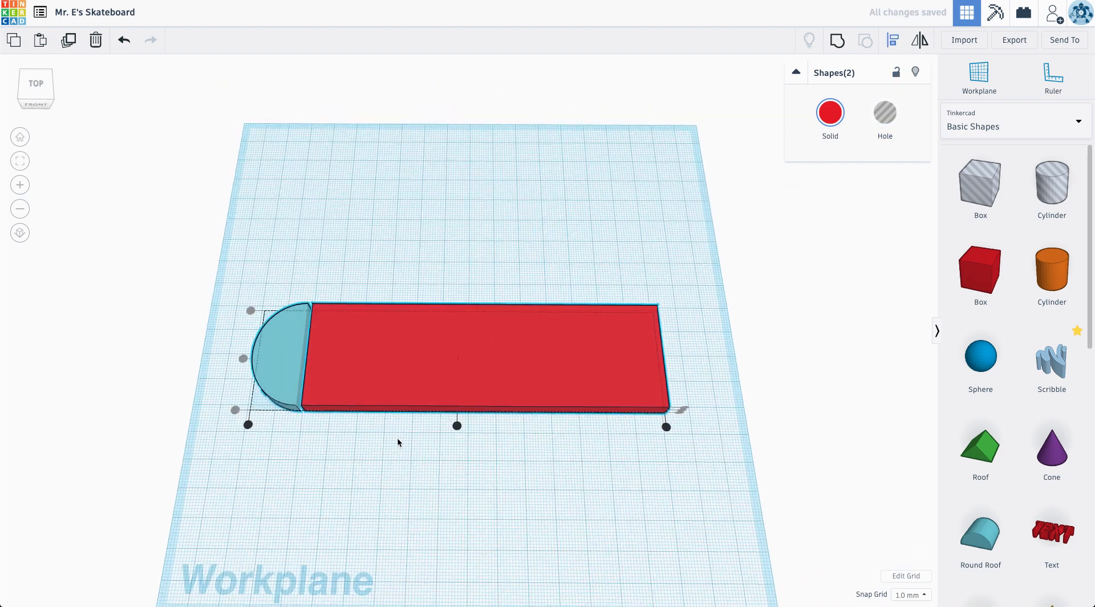
pyautogui.click(279, 353)
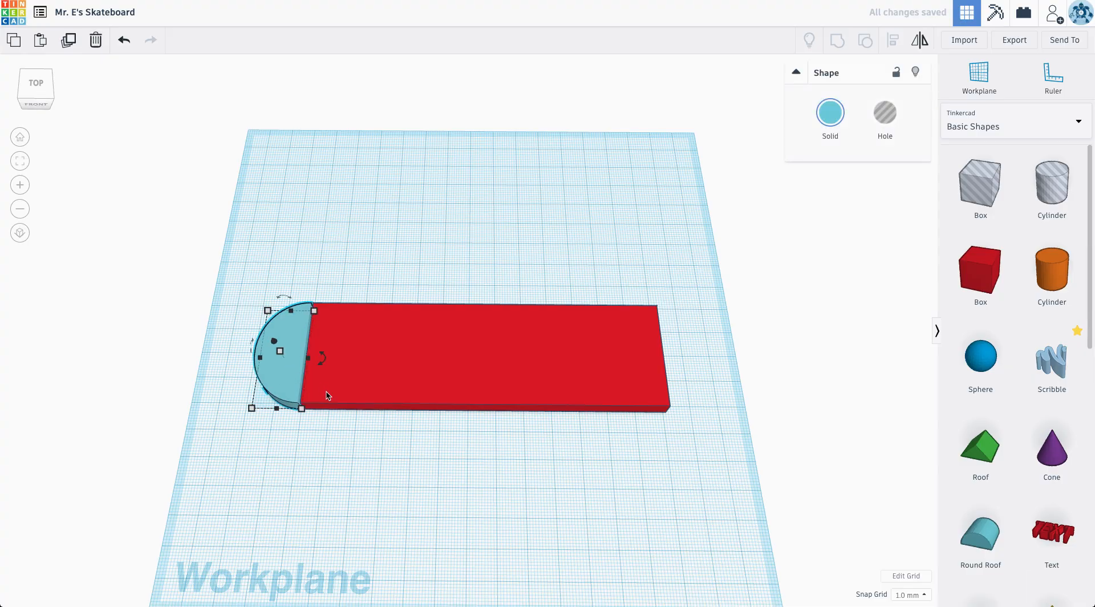
pyautogui.click(299, 283)
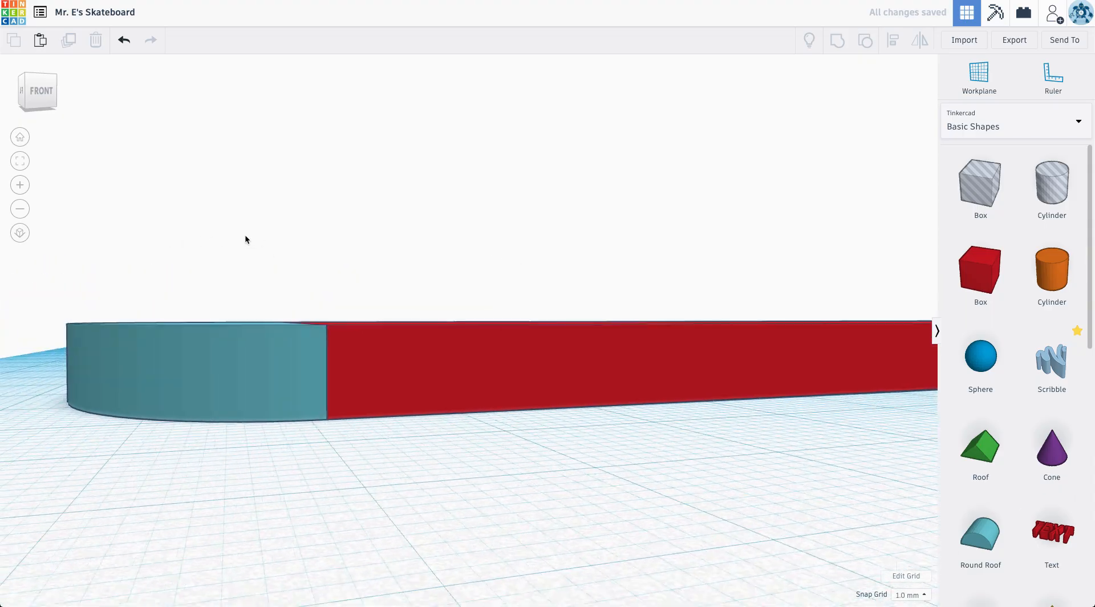
pyautogui.click(195, 378)
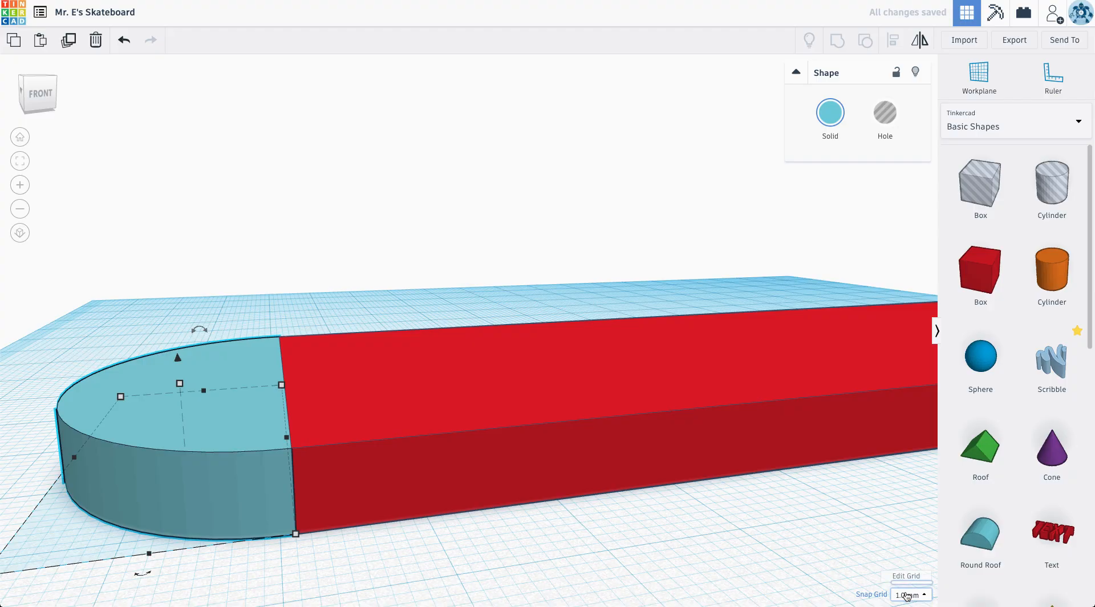
pyautogui.click(907, 594)
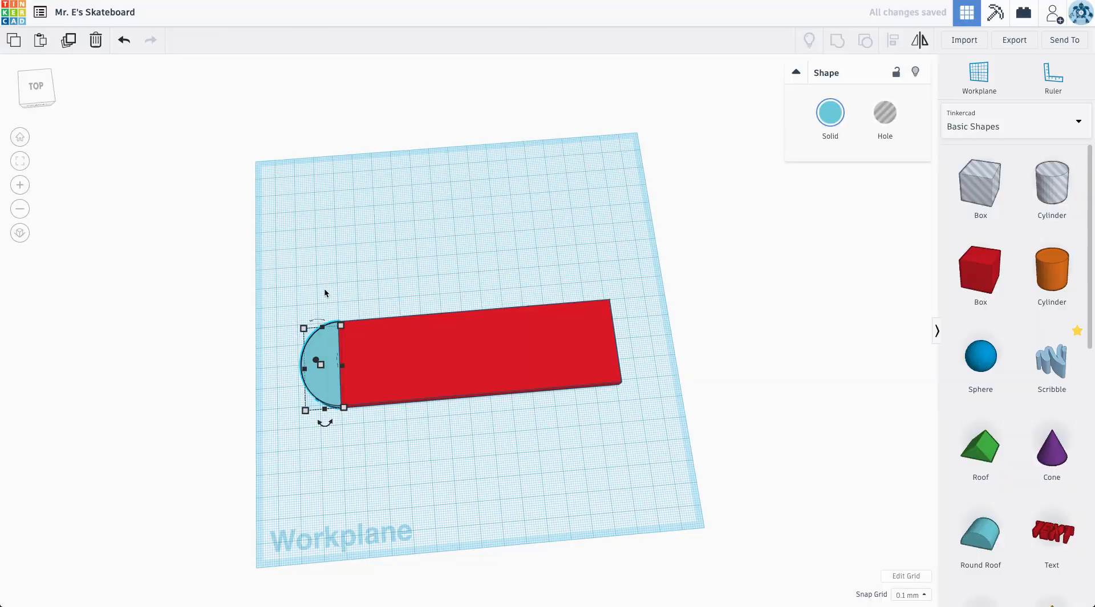
pyautogui.moveTo(328, 340)
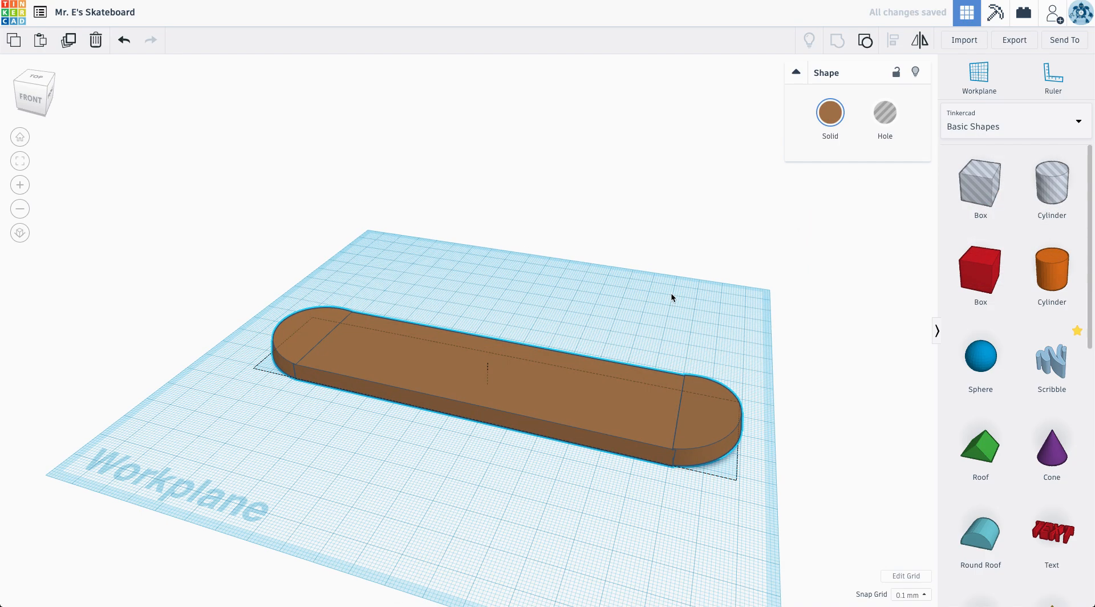
# Duplicate the deck into a thin black grip layer on top and group both with Multicolor.
pyautogui.click(829, 113)
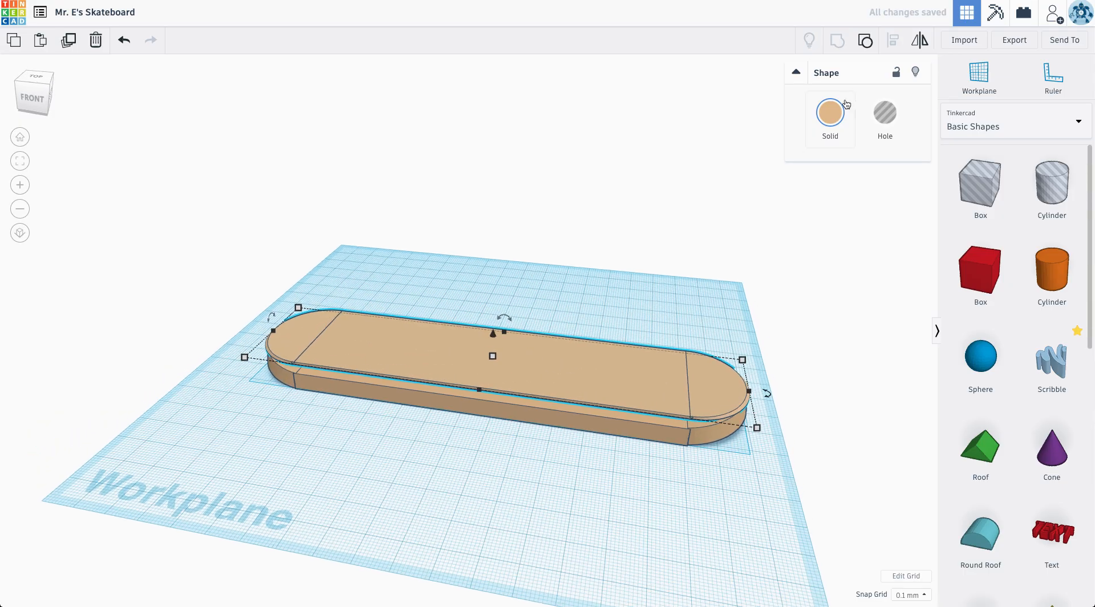
pyautogui.click(829, 113)
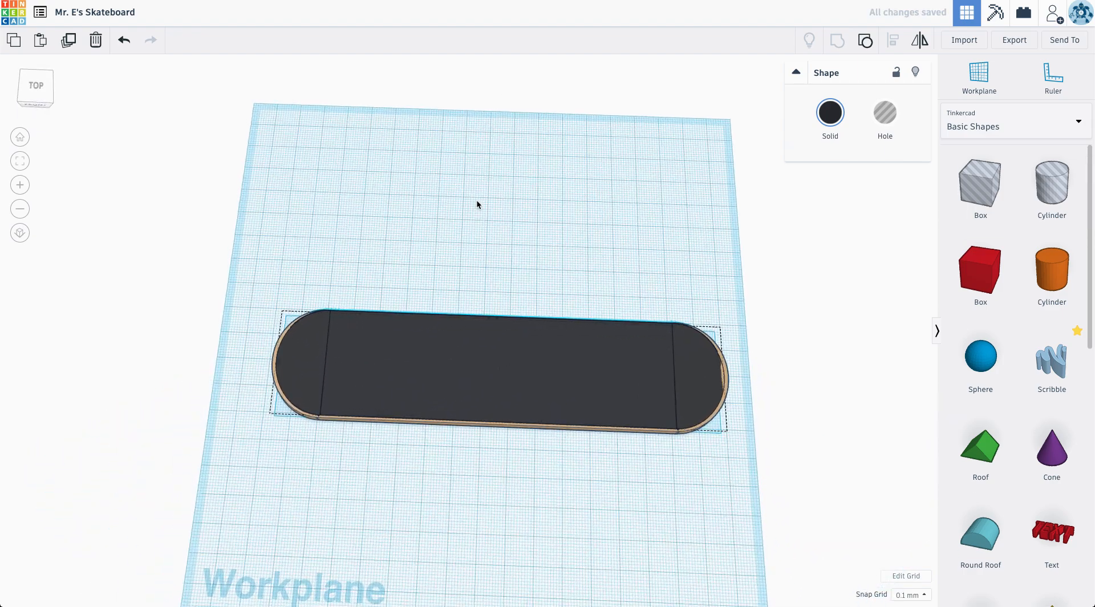
pyautogui.moveTo(477, 204); pyautogui.dragTo(477, 314)
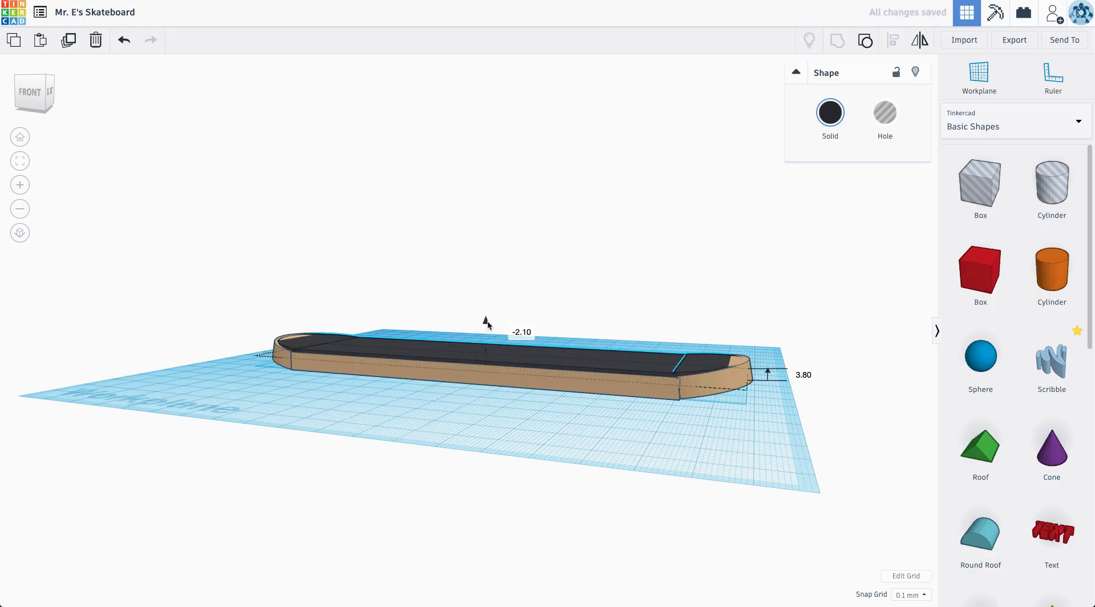
pyautogui.click(33, 83)
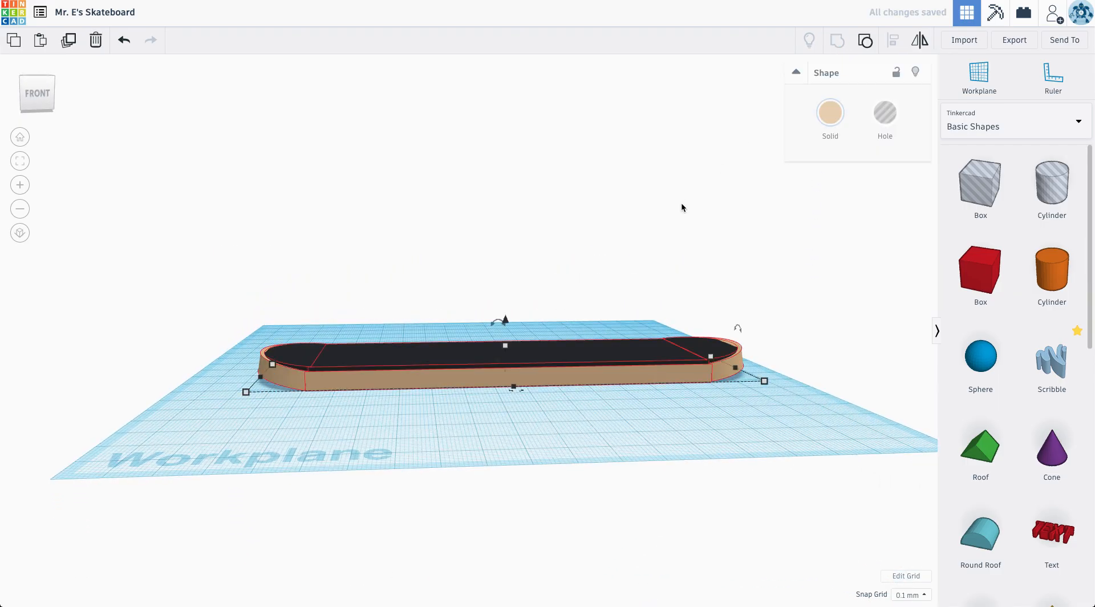
pyautogui.click(829, 115)
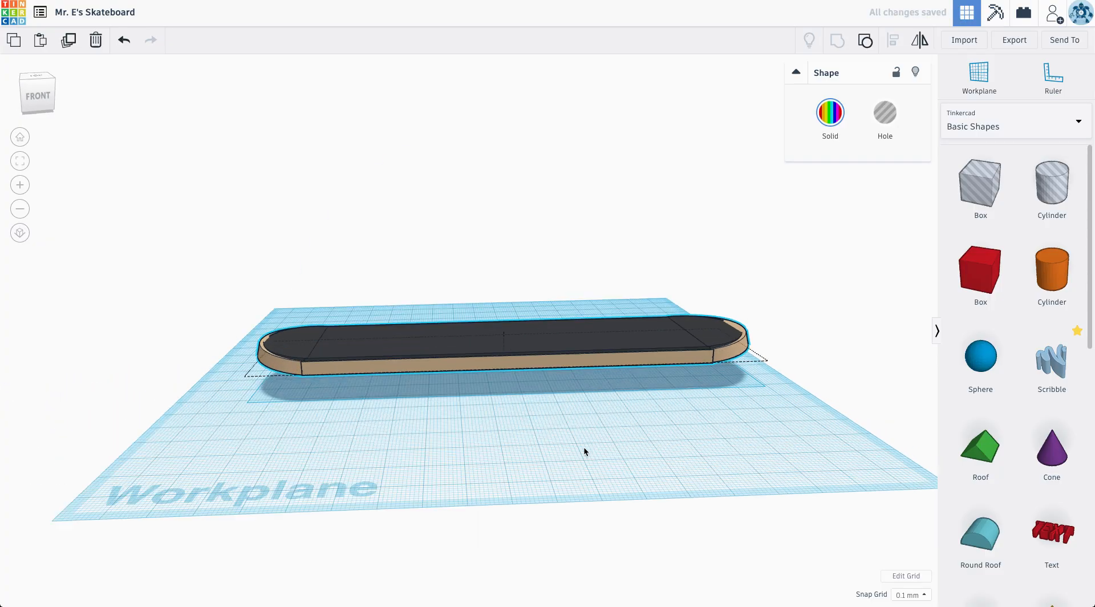
# Lay a thin orange cylinder horizontally beneath the raised deck as an axle.
pyautogui.moveTo(489, 349); pyautogui.dragTo(496, 244)
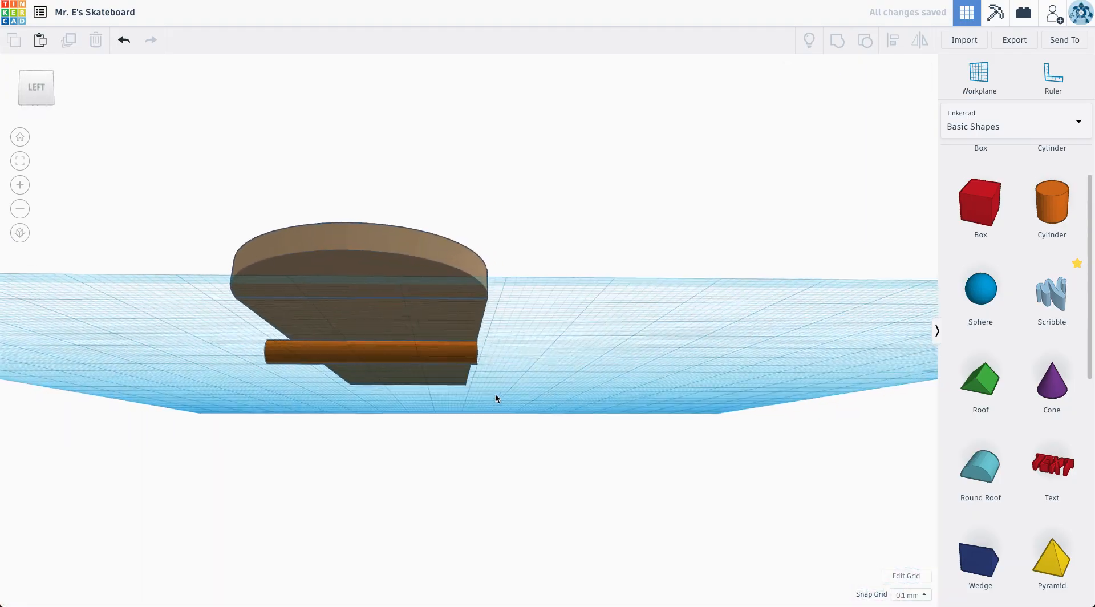
# Duplicate the orange axle cylinder into a thicker section positioned beside it.
pyautogui.click(359, 345)
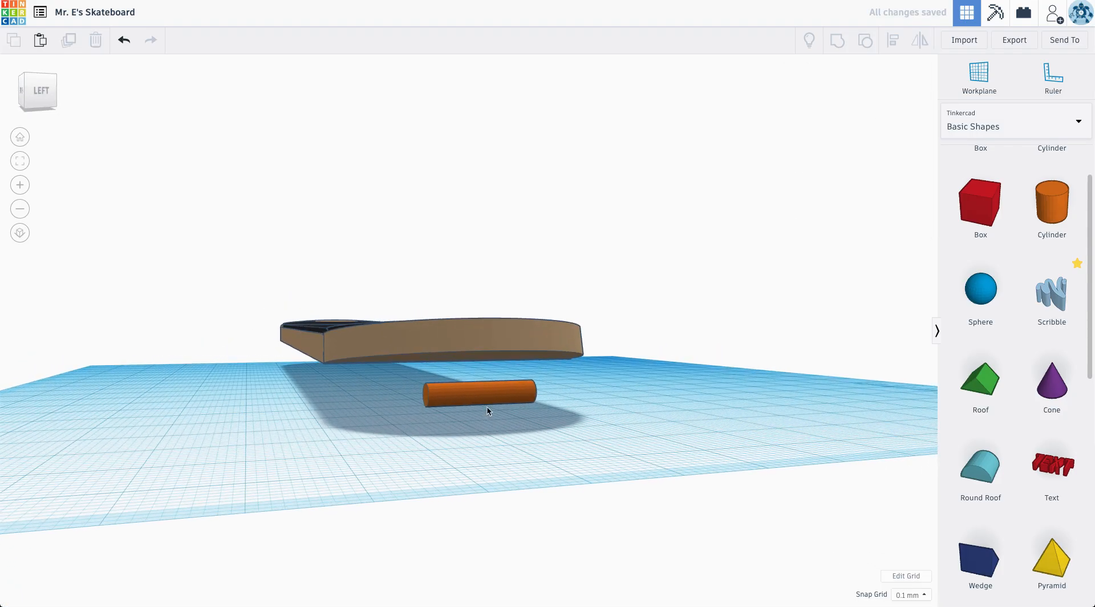
pyautogui.click(487, 394)
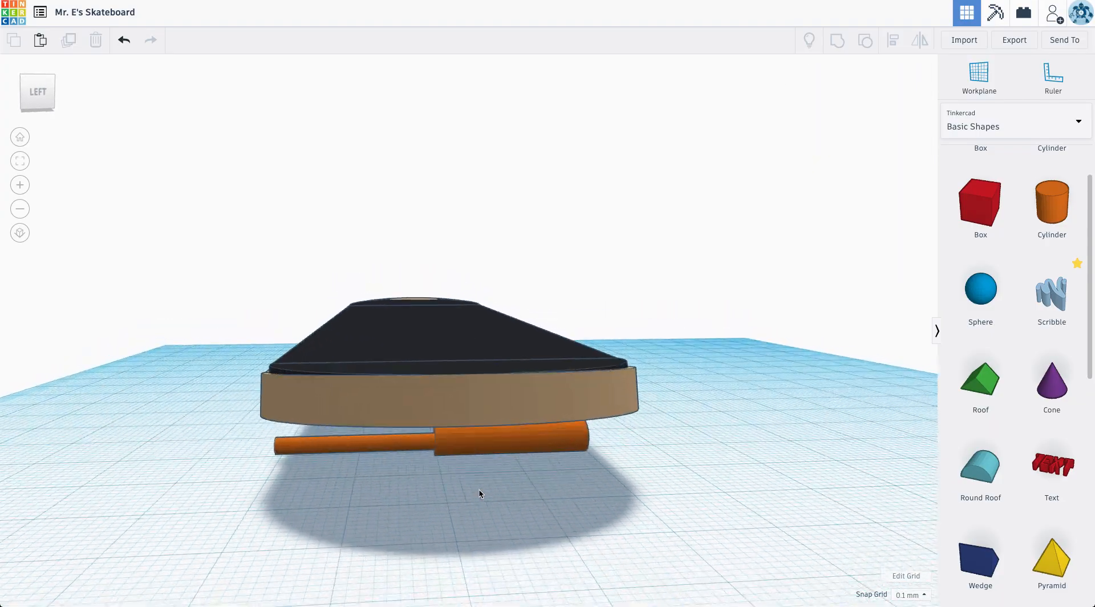
# Stack a red block on a long orange axle running through a wider cylinder as a truck.
pyautogui.click(433, 430)
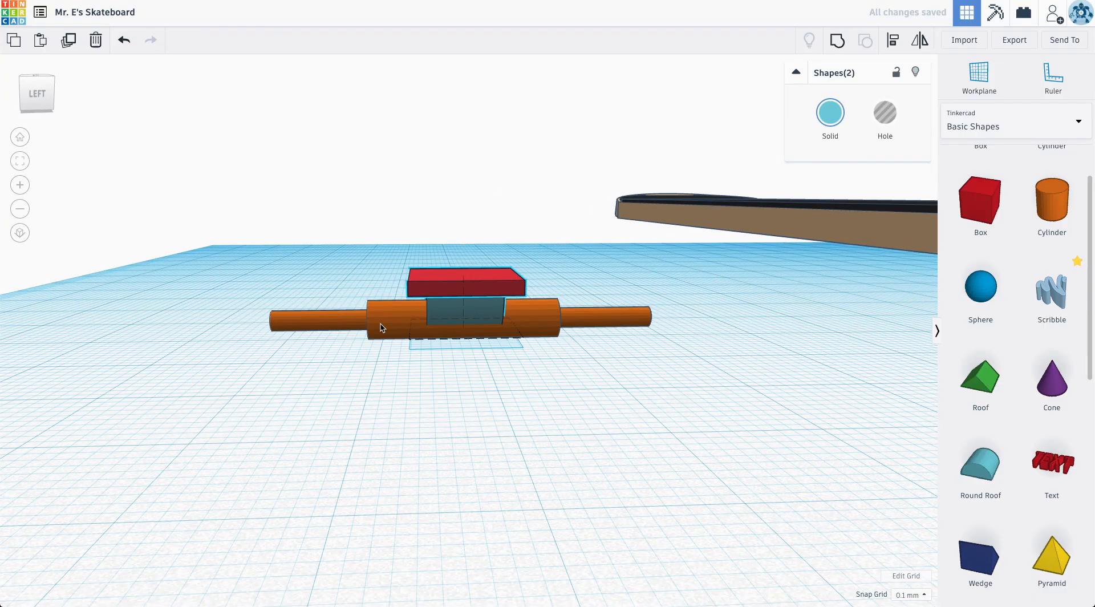
pyautogui.click(460, 318)
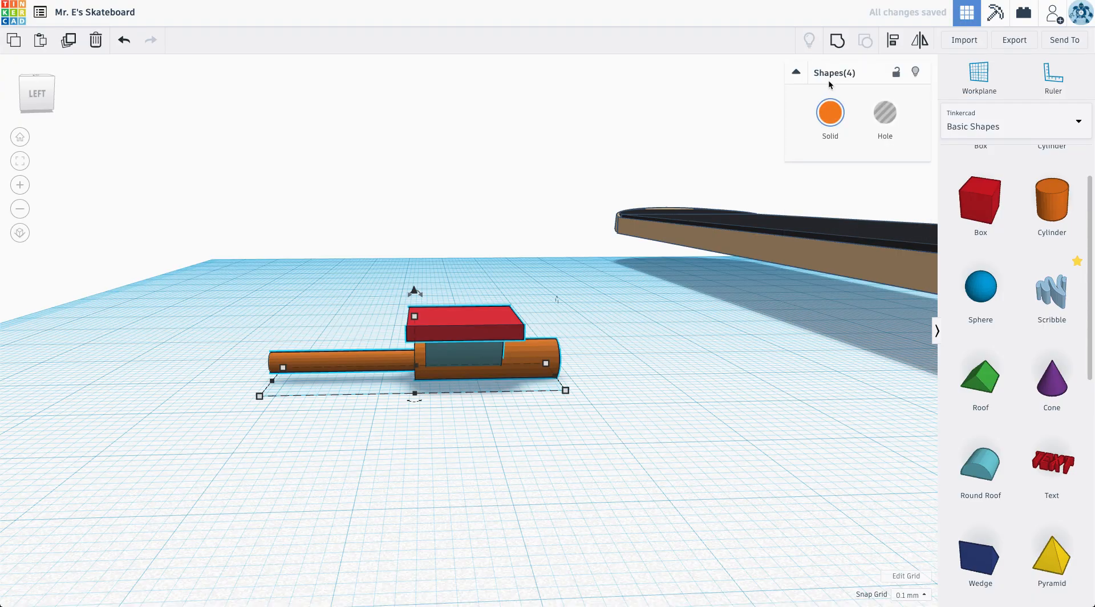
# Select the four truck parts and group them into one grey truck shape.
pyautogui.click(399, 393)
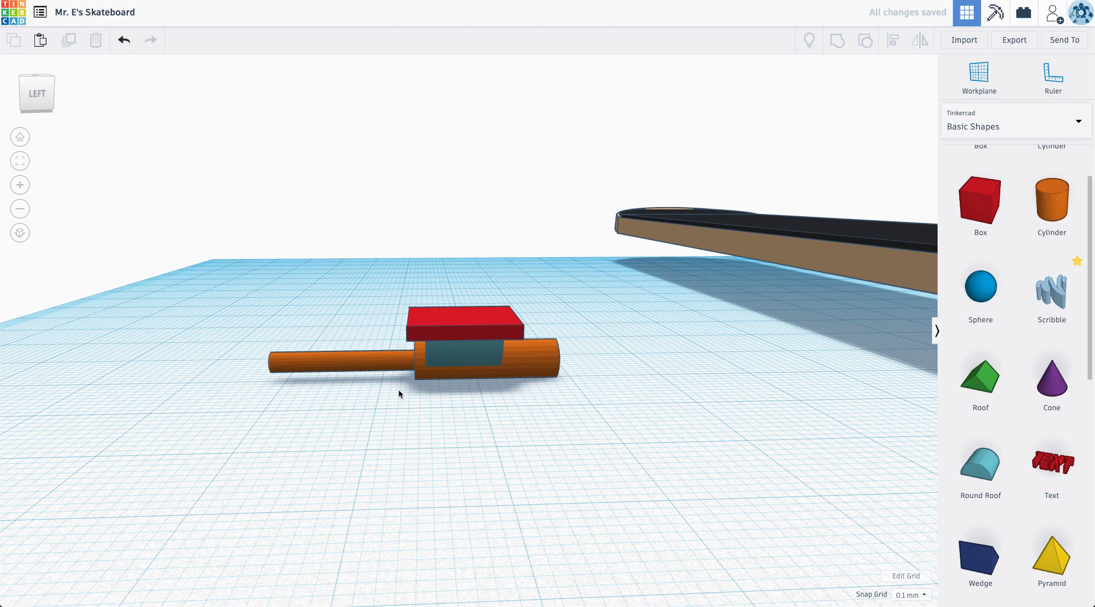
pyautogui.click(467, 349)
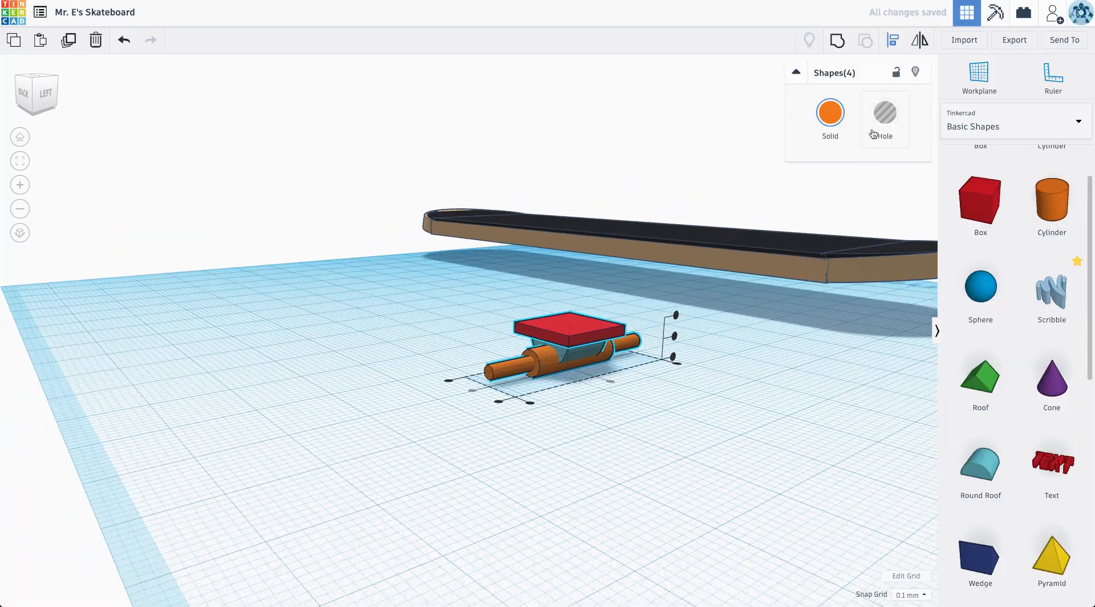
pyautogui.click(829, 113)
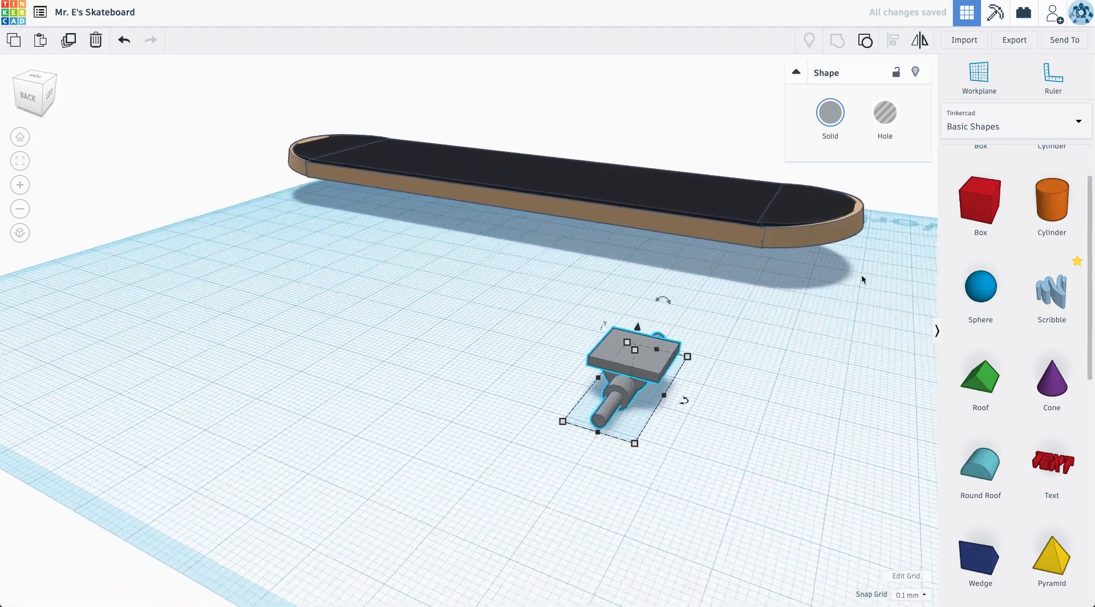
pyautogui.scroll(-3)
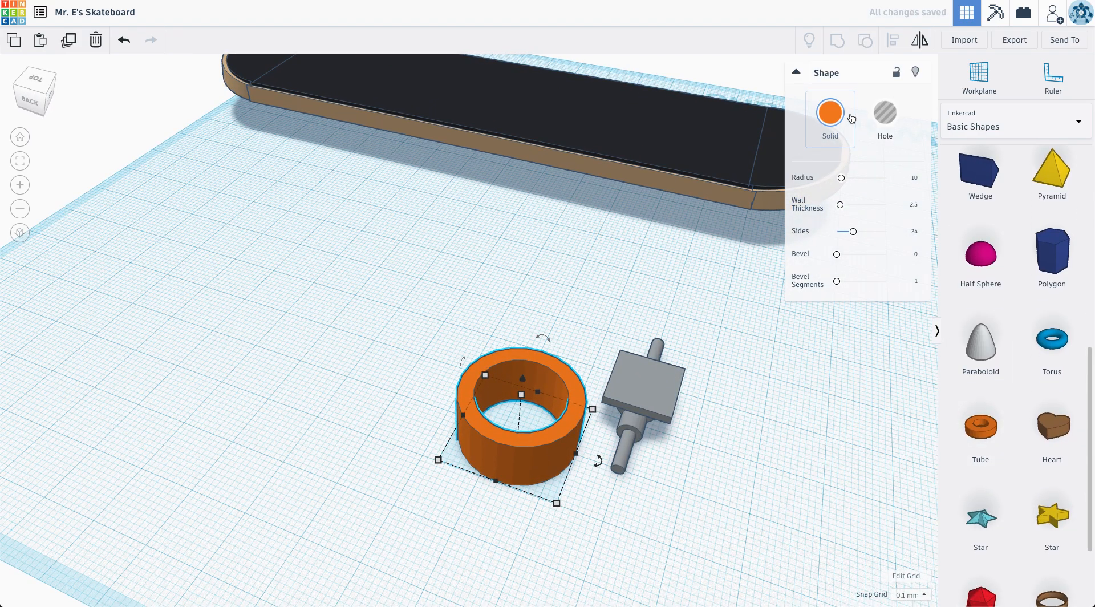
pyautogui.moveTo(845, 201)
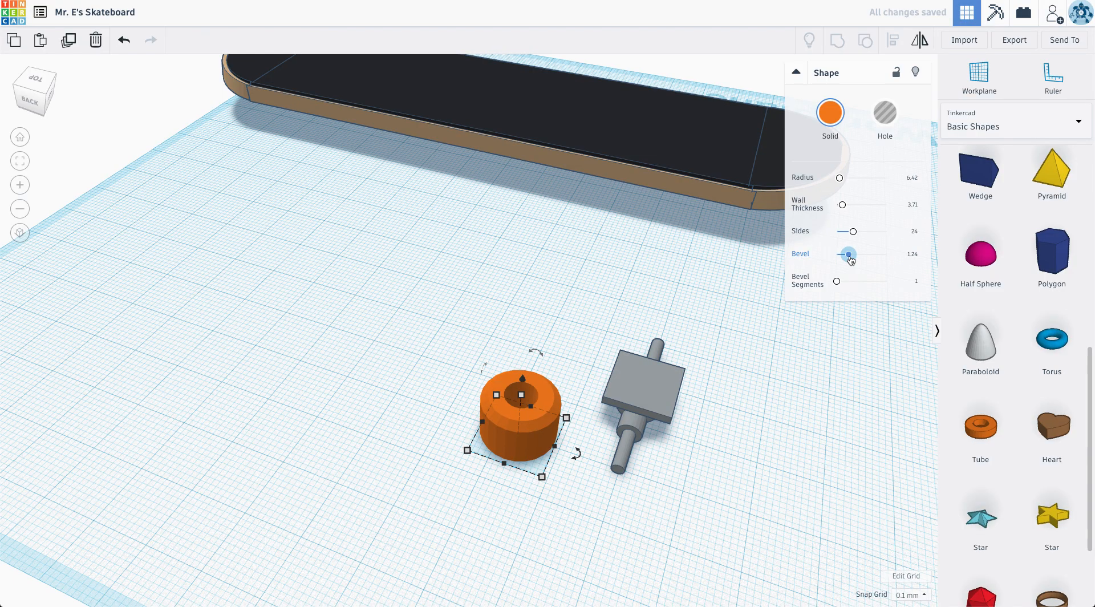
# Recolour the bevelled tube wheel to a custom cream shade.
pyautogui.click(829, 111)
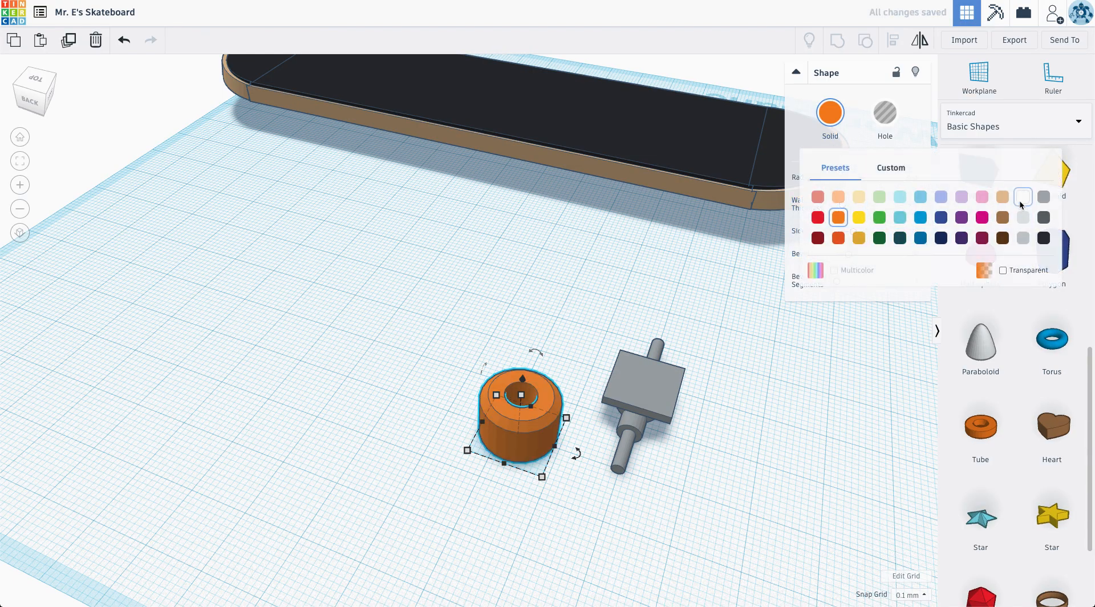
pyautogui.click(1022, 196)
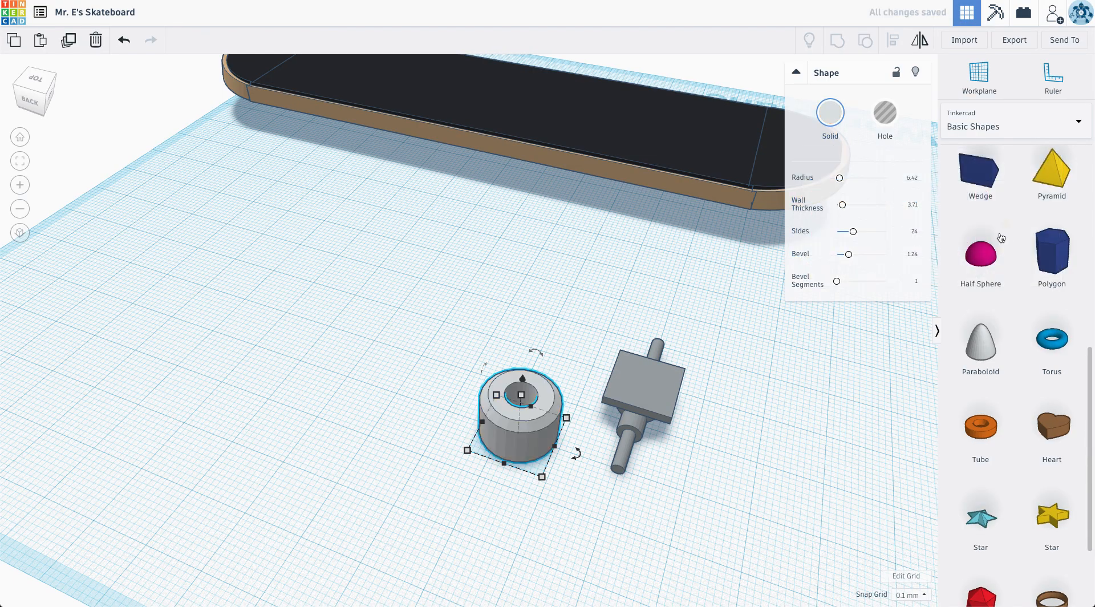
pyautogui.click(829, 112)
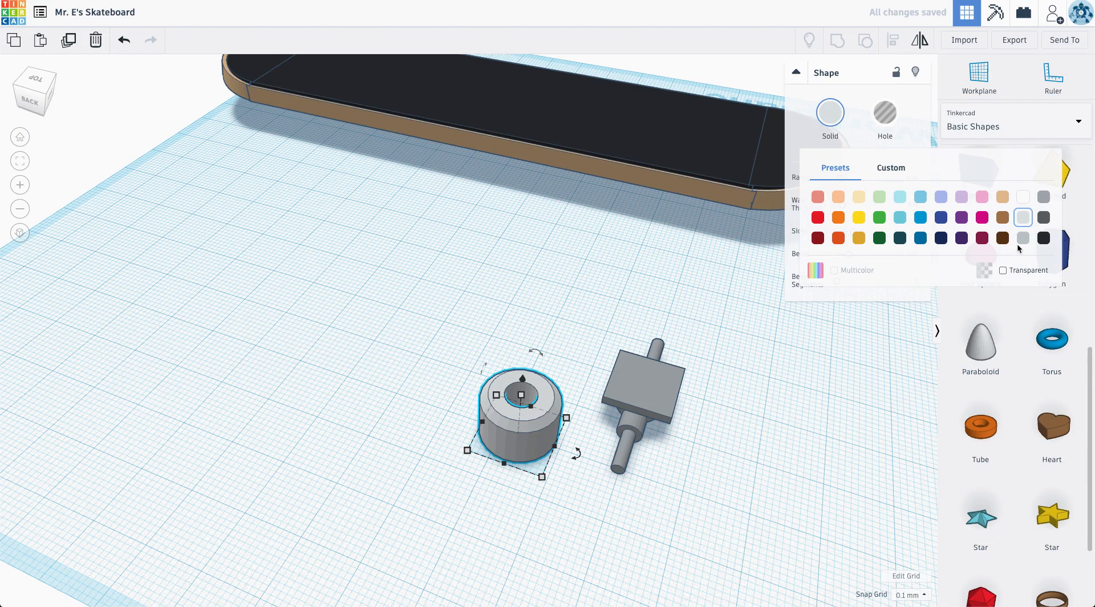
pyautogui.click(890, 168)
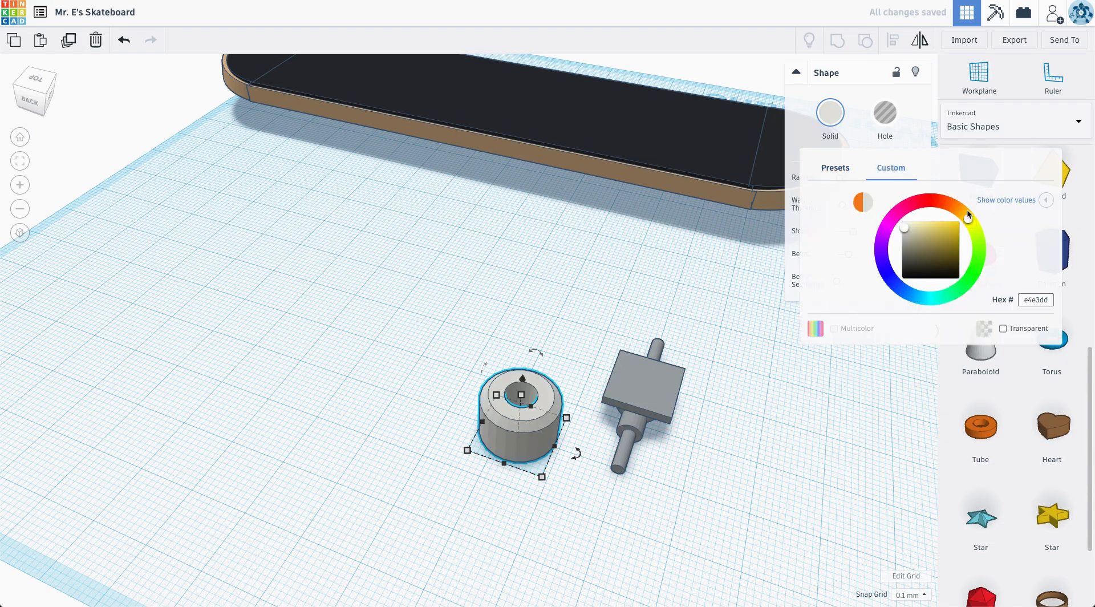
pyautogui.click(968, 218)
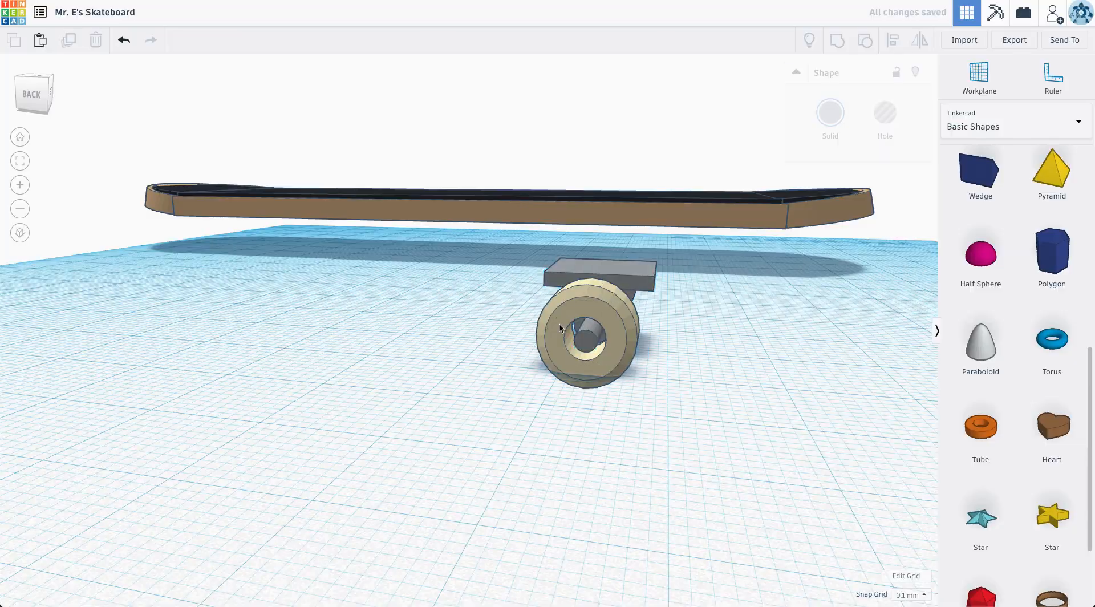
# Add a small black tube and move it into the cream wheel's hub as a bearing.
pyautogui.click(588, 339)
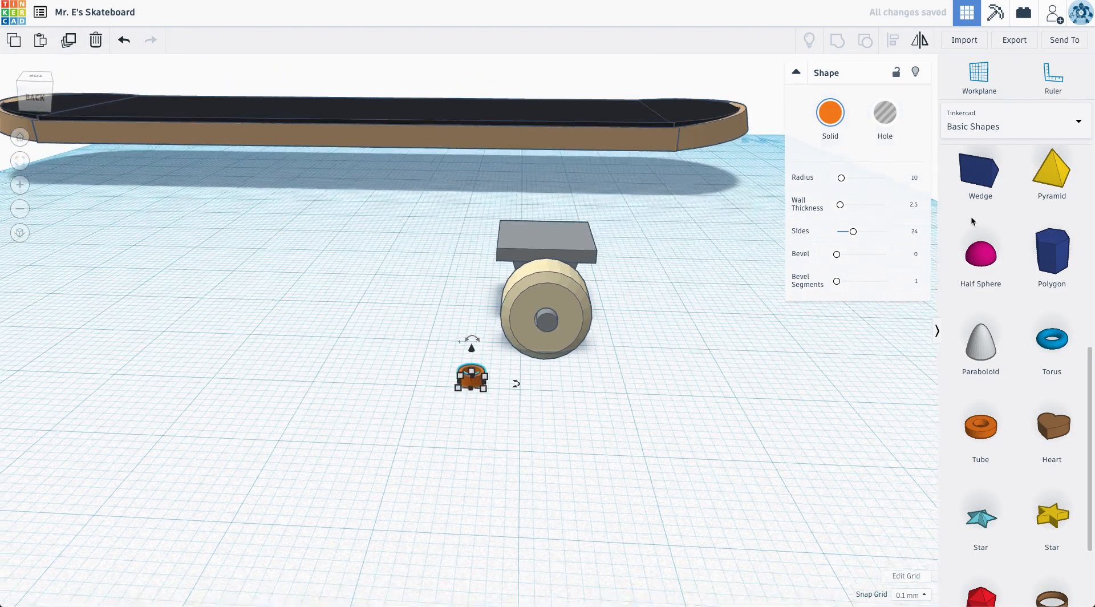
pyautogui.click(829, 112)
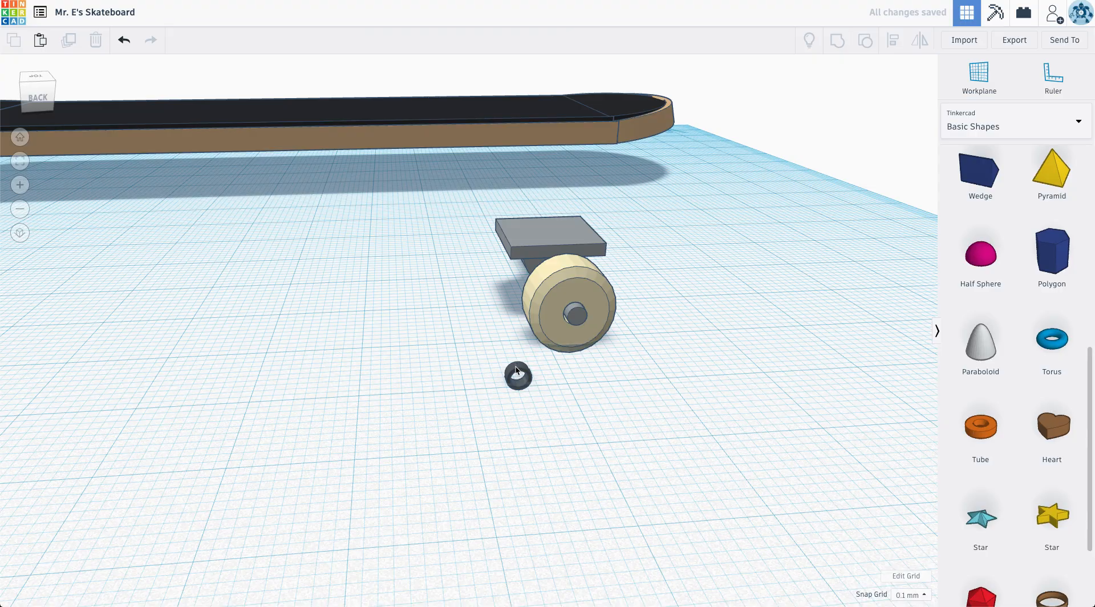
pyautogui.click(572, 314)
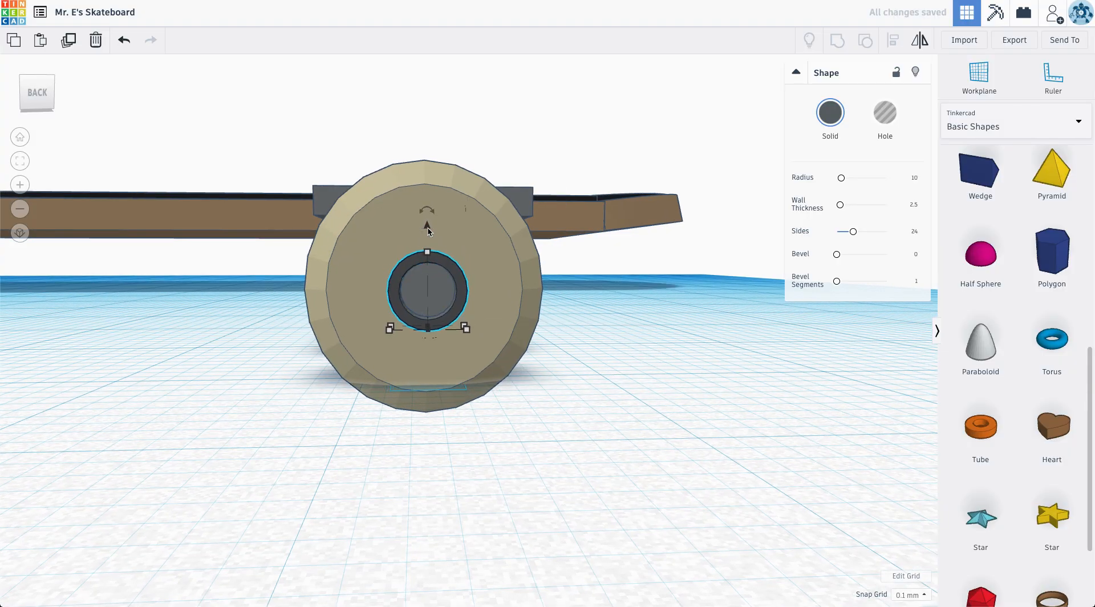
pyautogui.moveTo(425, 280); pyautogui.dragTo(391, 314)
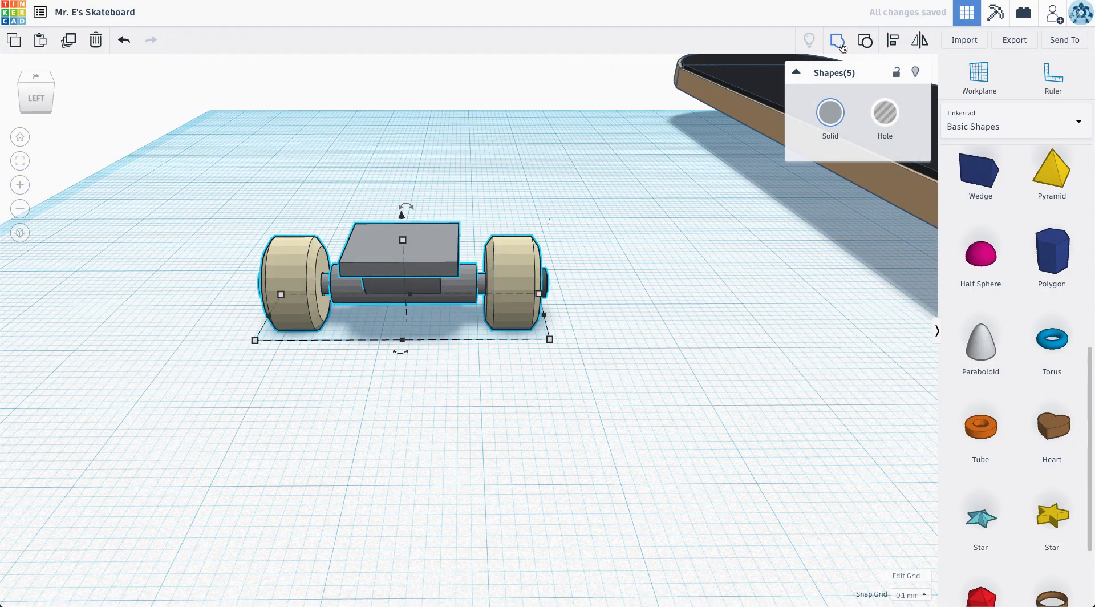
# Group the truck with both cream wheels as one Multicolor piece.
pyautogui.click(828, 117)
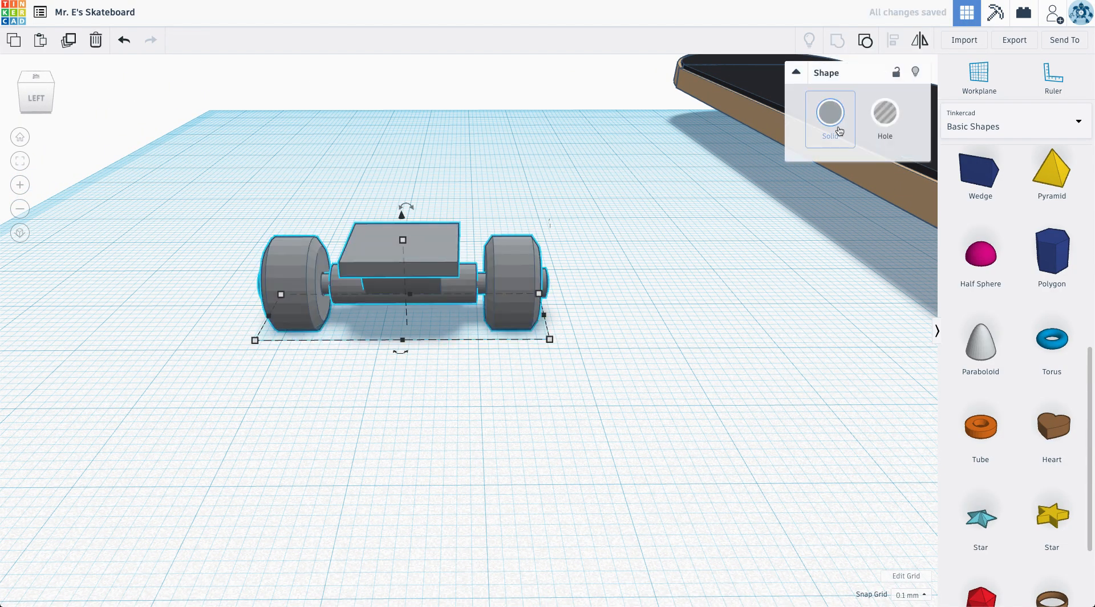
pyautogui.click(829, 114)
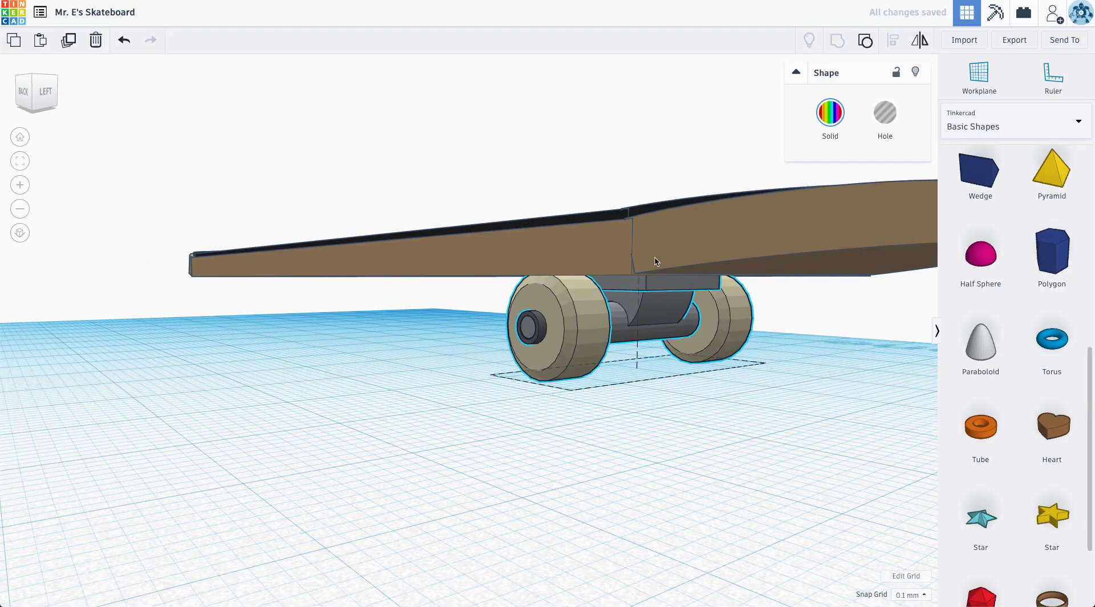
# Ungroup the truck and raise its top plate up against the deck's underside.
pyautogui.click(410, 224)
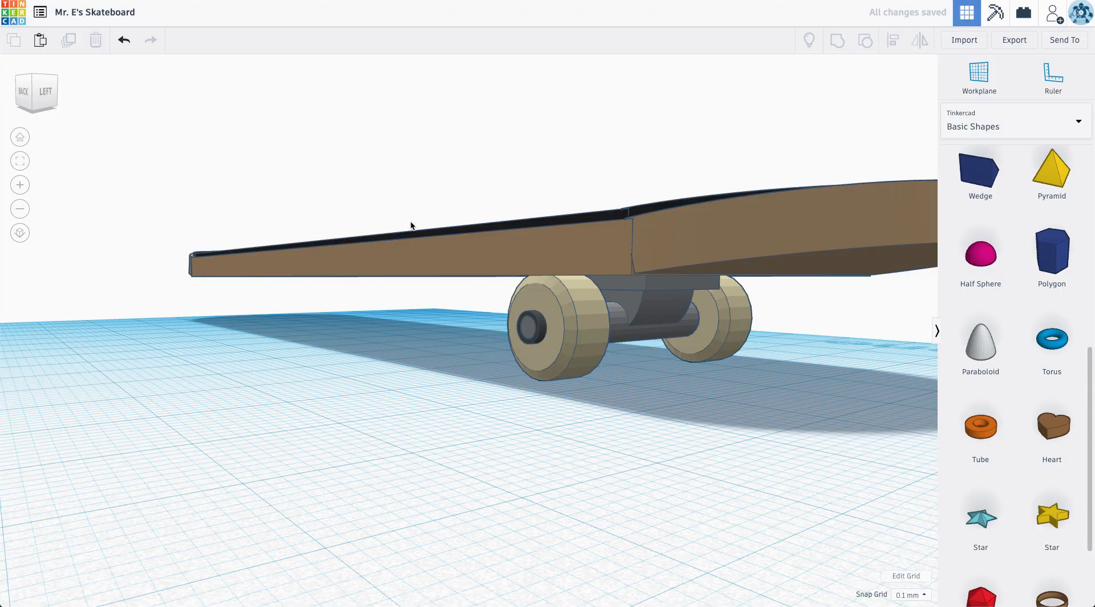
pyautogui.click(411, 226)
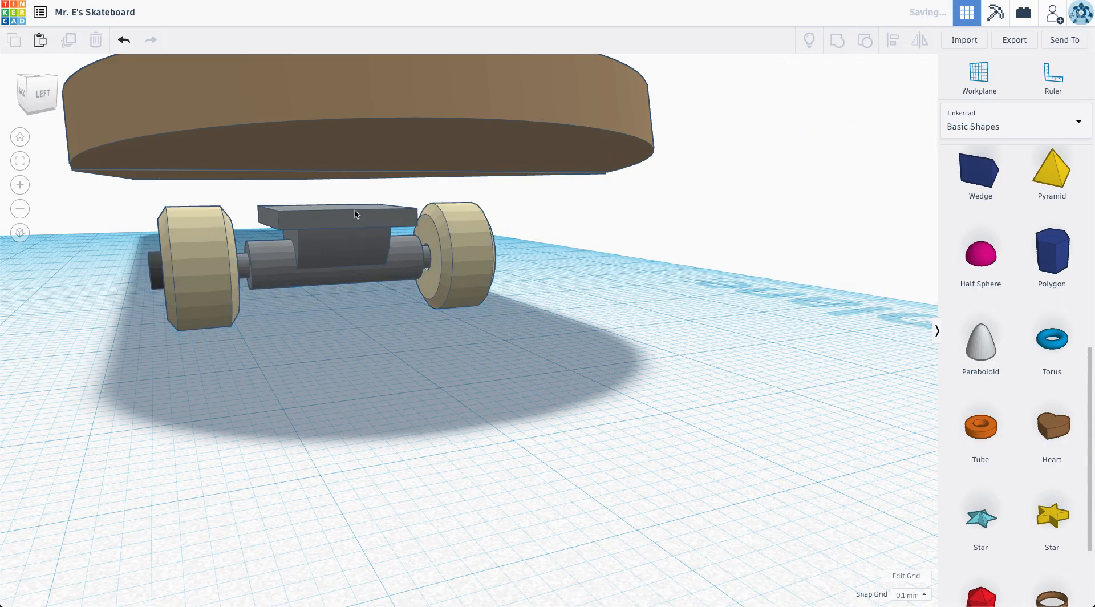
pyautogui.click(335, 216)
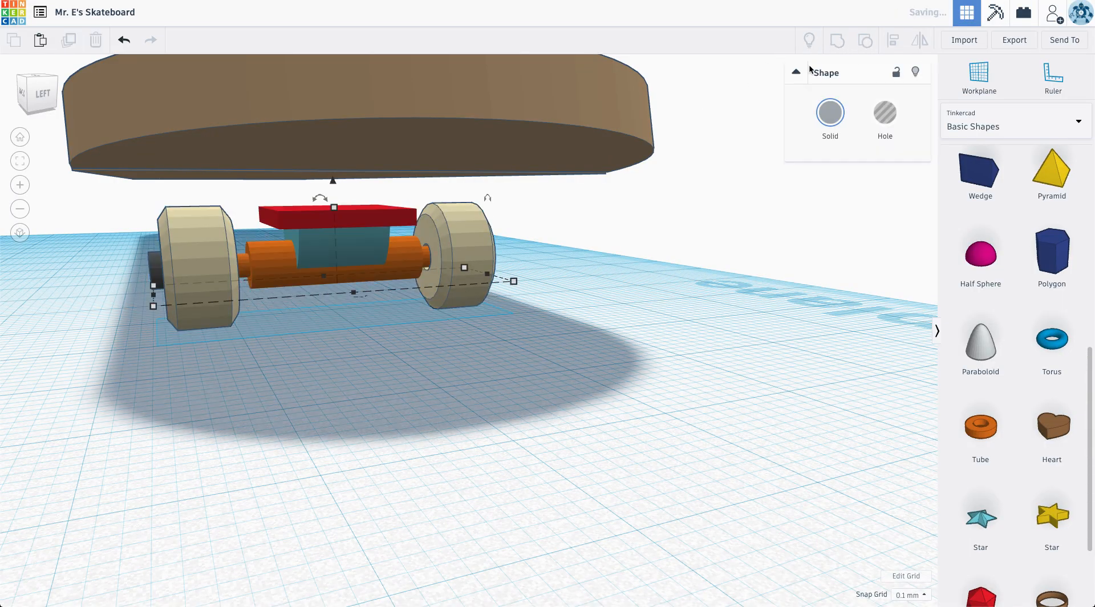
pyautogui.click(338, 211)
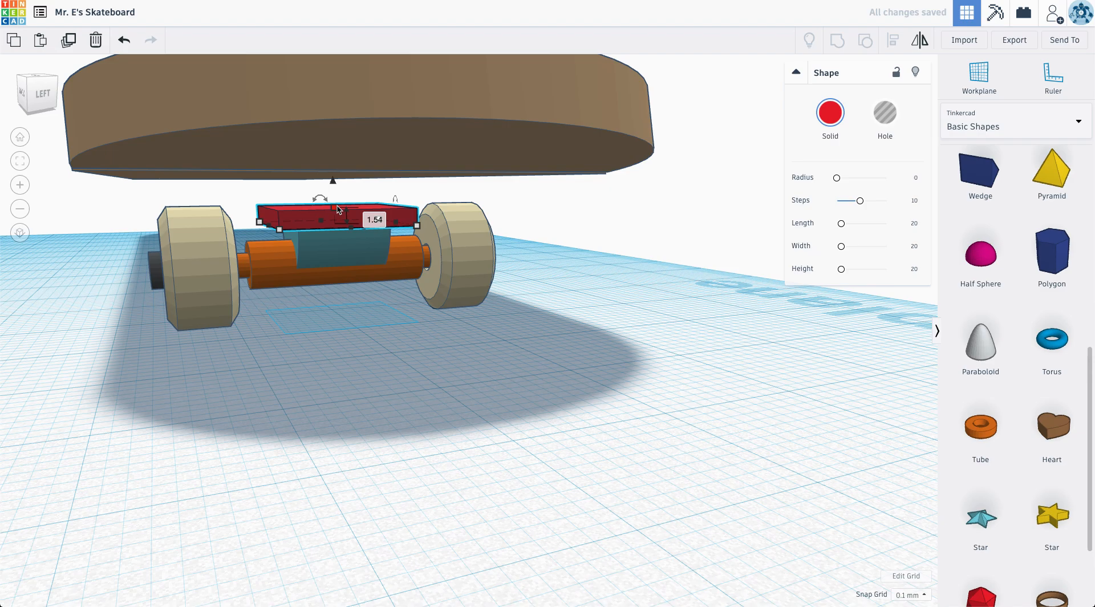
pyautogui.moveTo(335, 213); pyautogui.dragTo(334, 198)
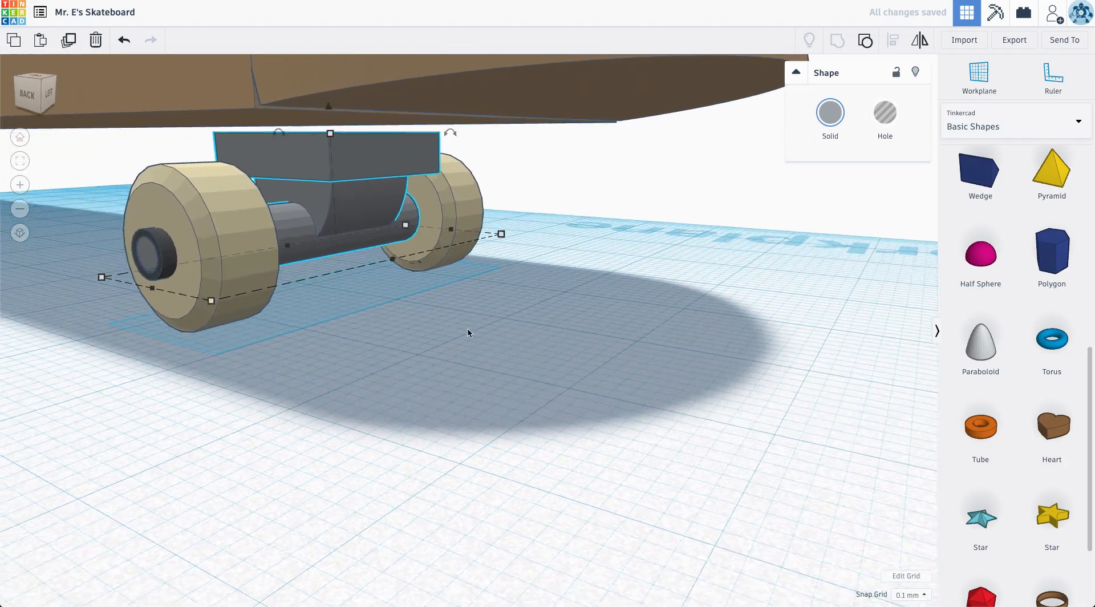
# Regroup the truck plate and wheels back into one piece.
pyautogui.click(864, 39)
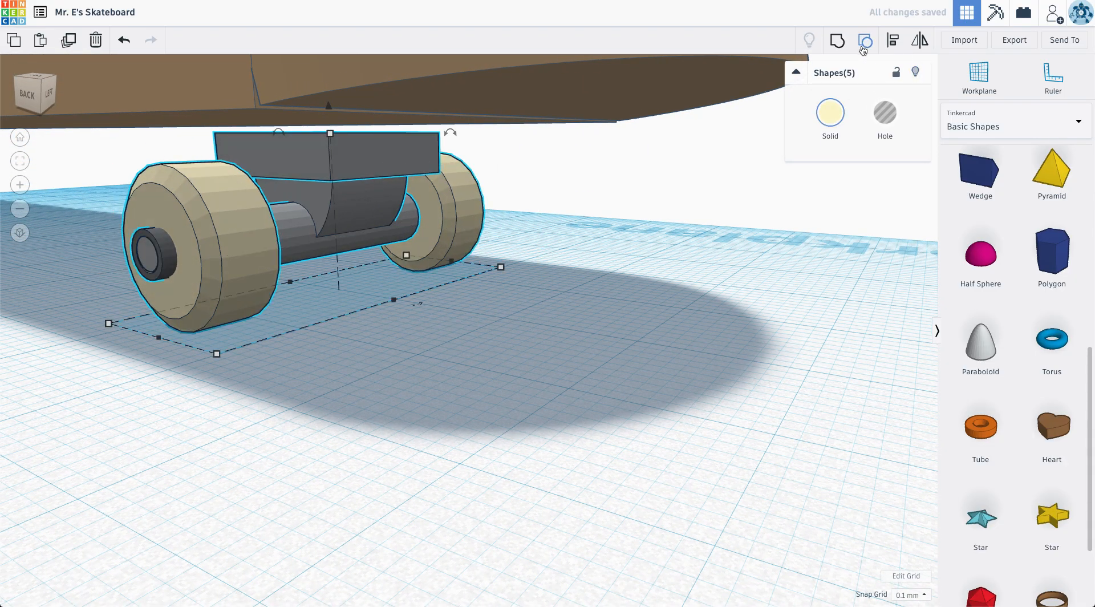
pyautogui.click(829, 114)
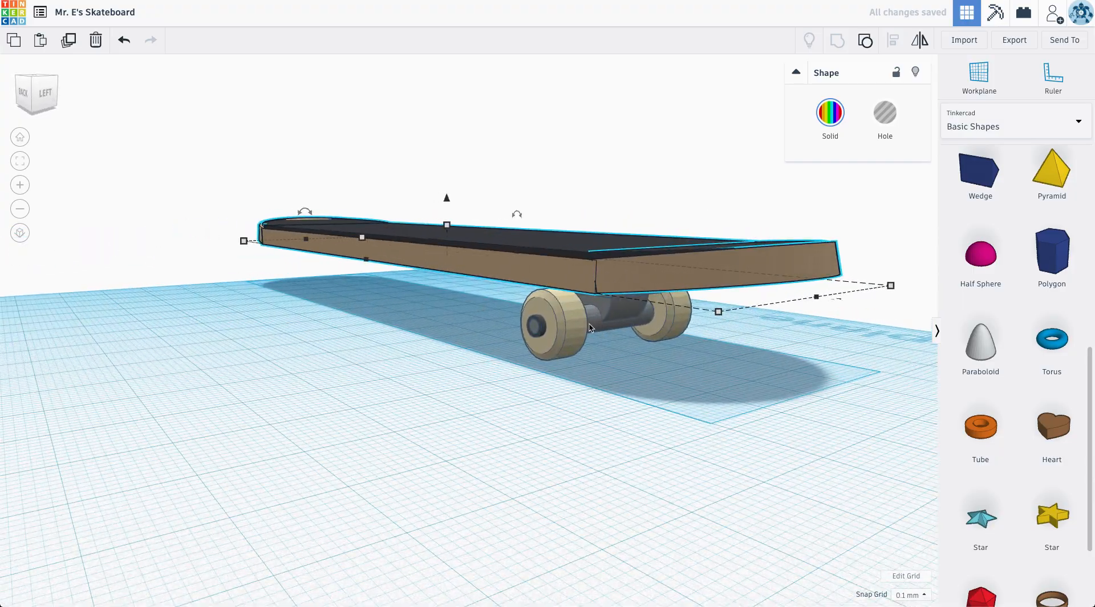
# Place a duplicate truck under the opposite end of the deck and check it from the side.
pyautogui.click(573, 322)
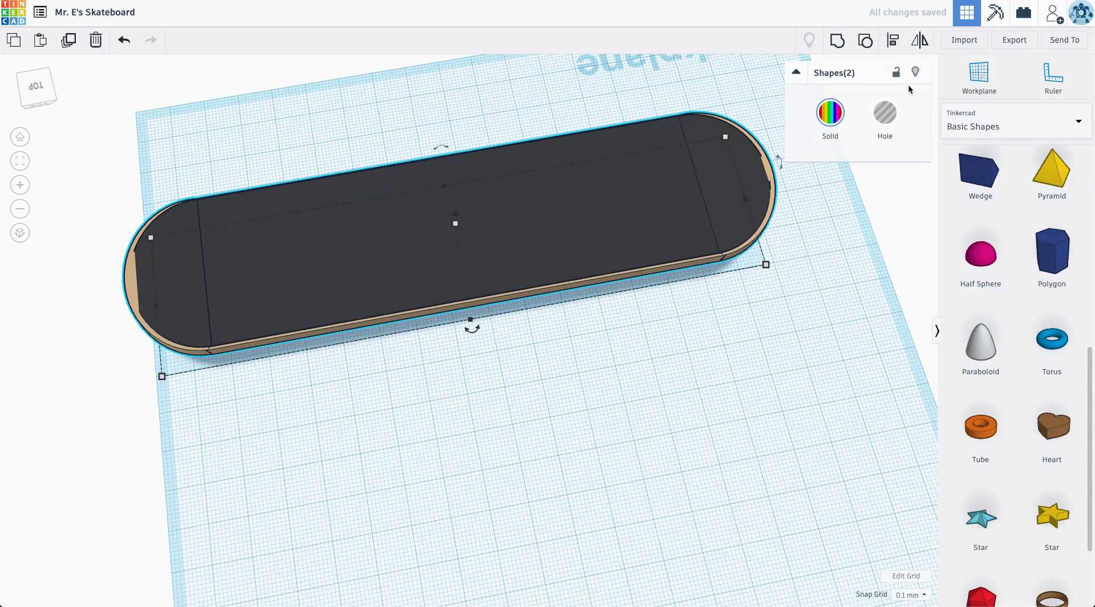
pyautogui.click(572, 405)
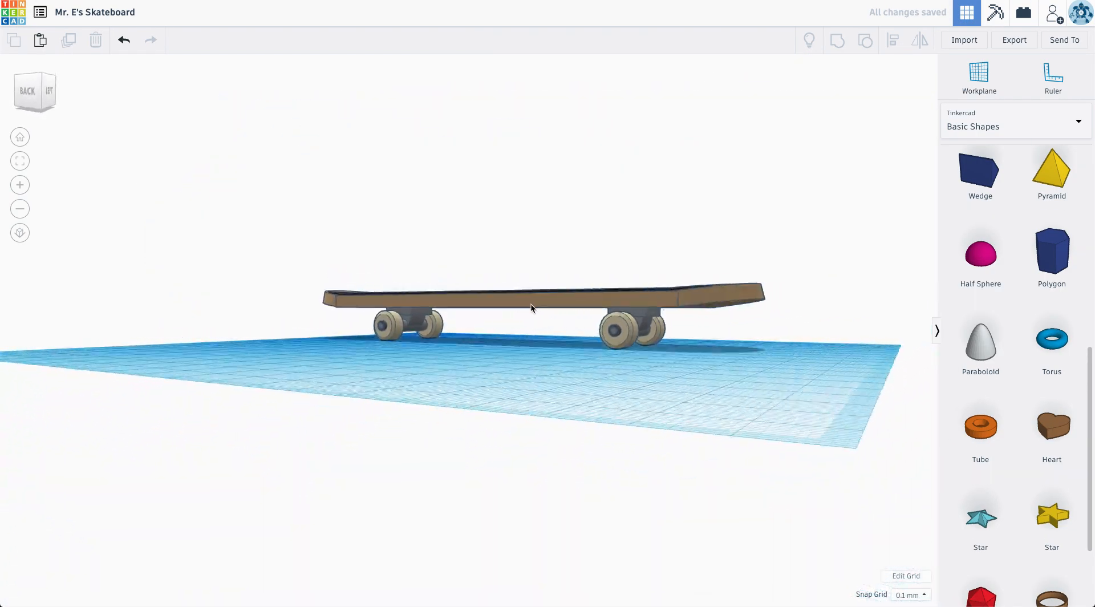
pyautogui.click(530, 300)
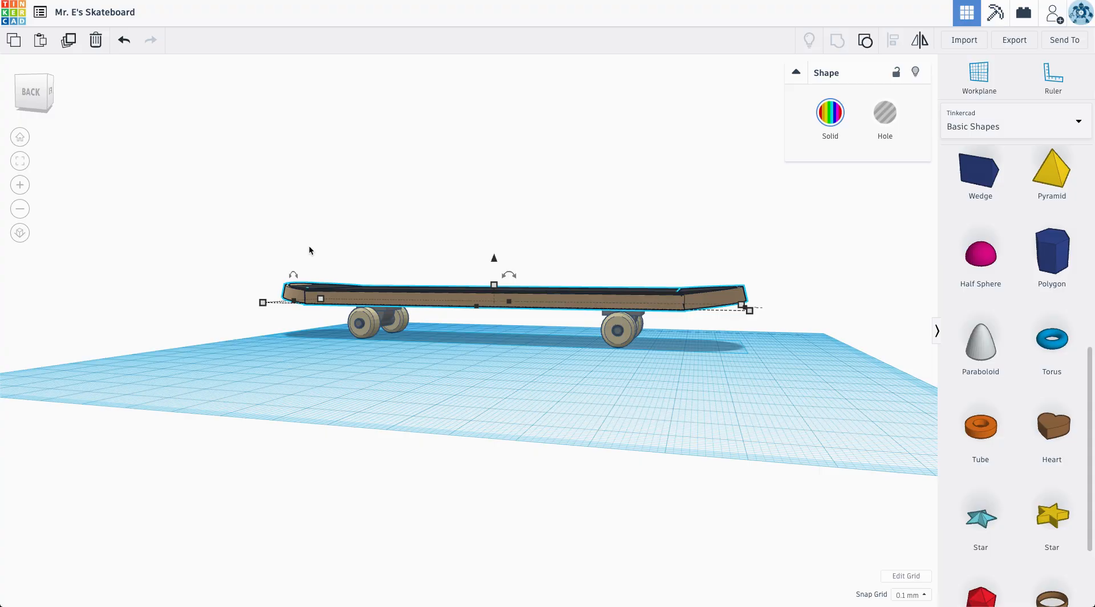